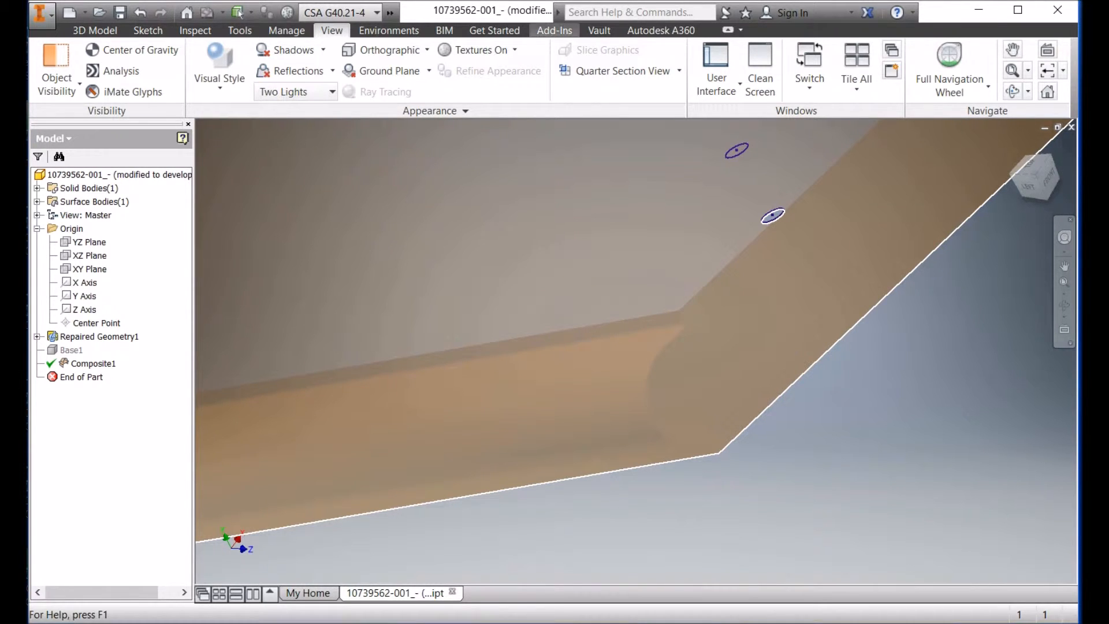
- Show the Add-Ins ribbon commands so Unfold Surface is available
left_click(553, 30)
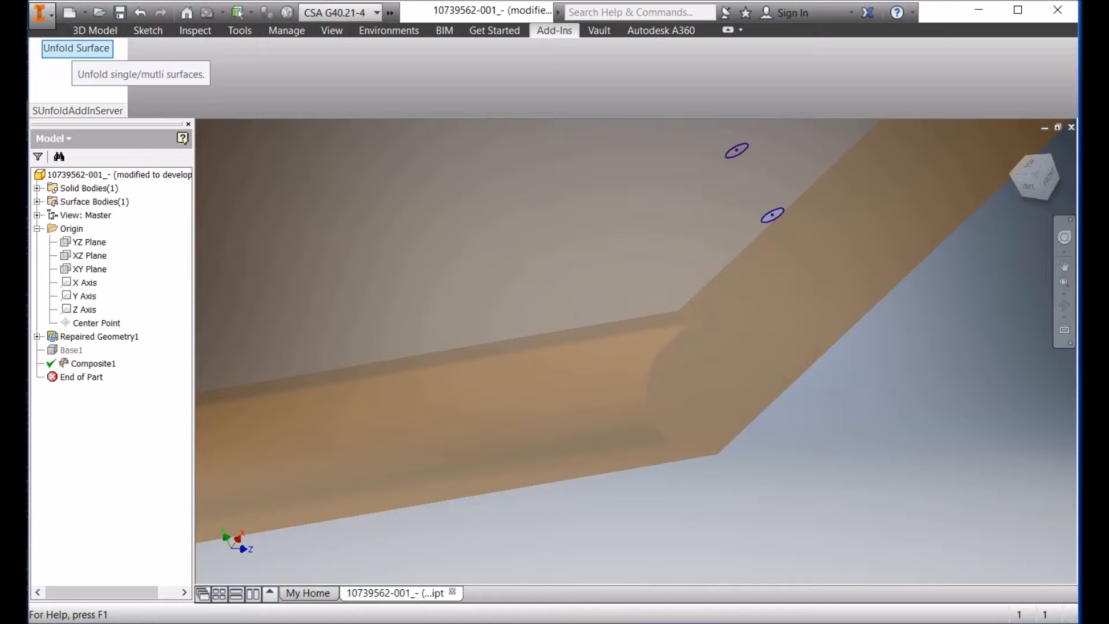
- Start Unfold Surface and pick the curved bend face of the sheet to unfold
left_click(76, 49)
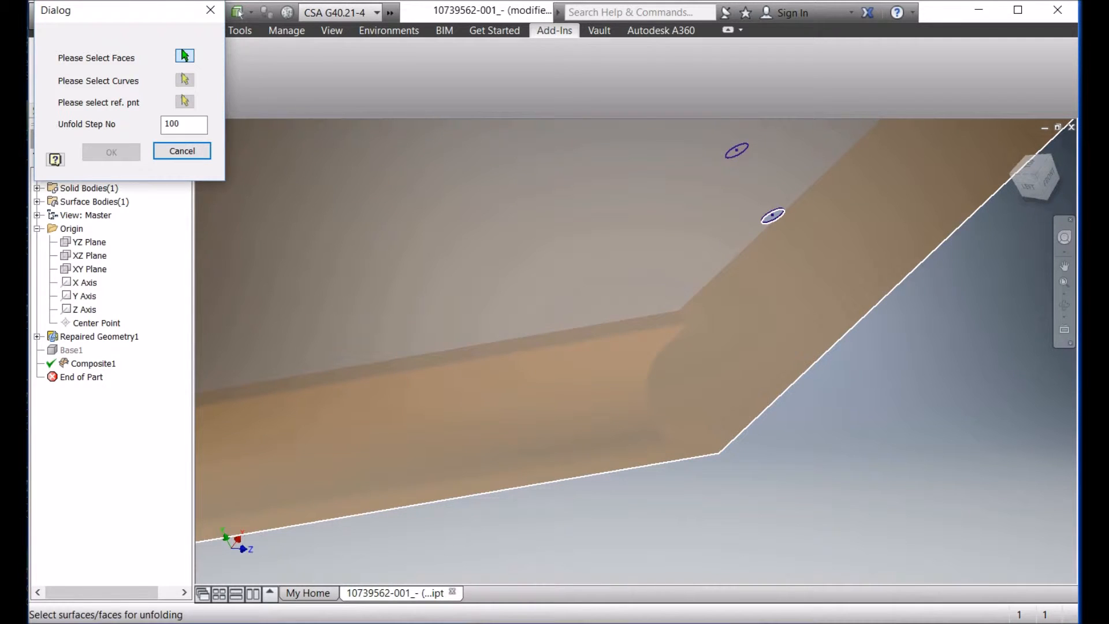
left_click(331, 30)
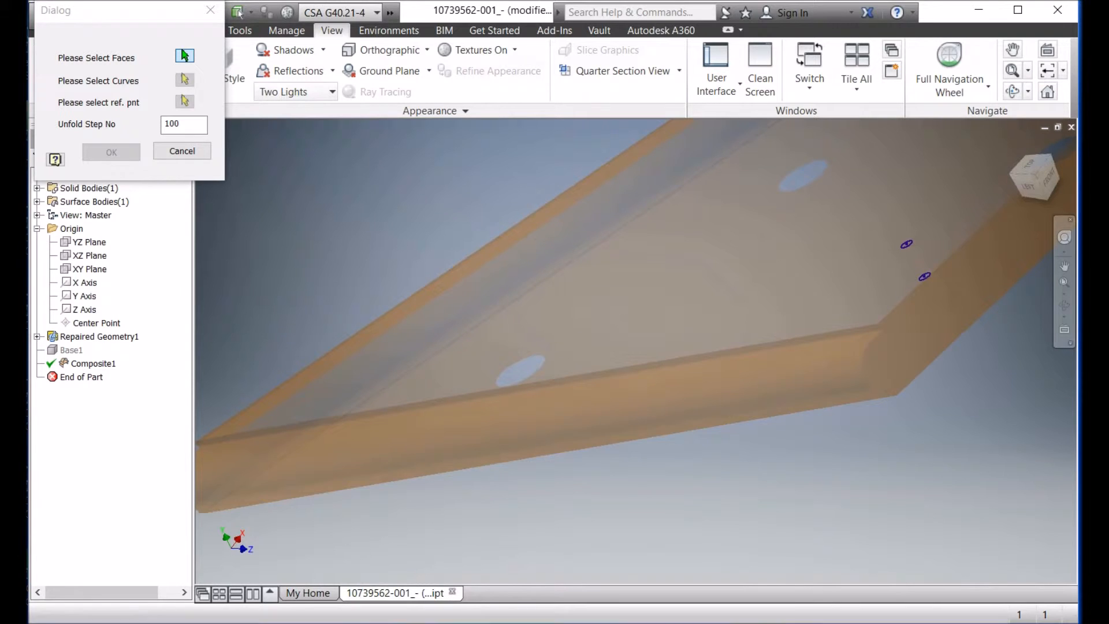
left_click(537, 439)
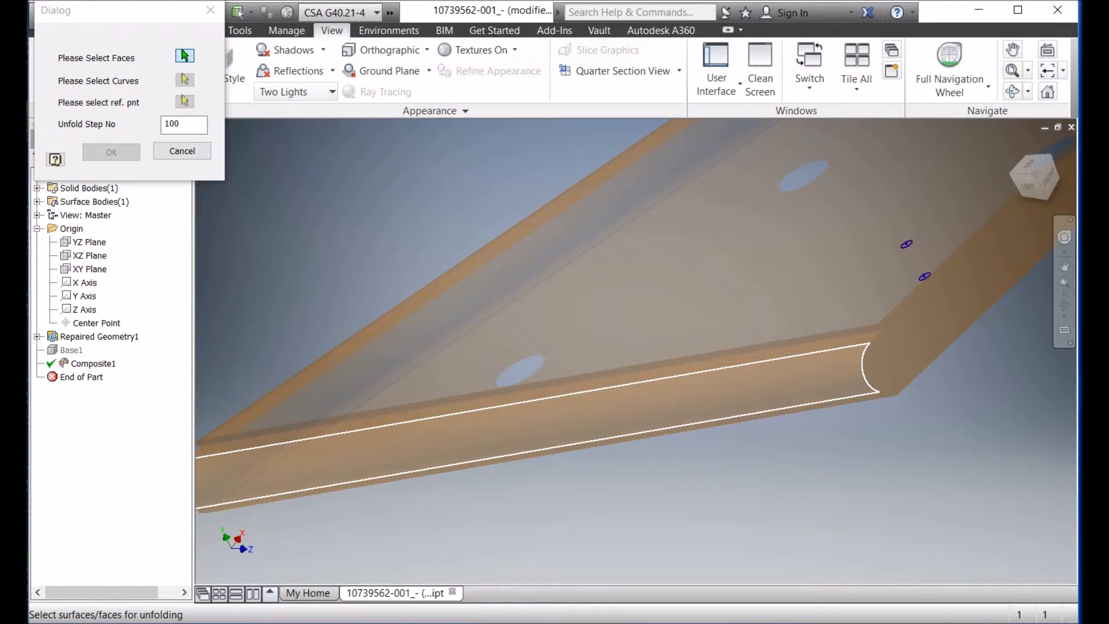
left_click(460, 442)
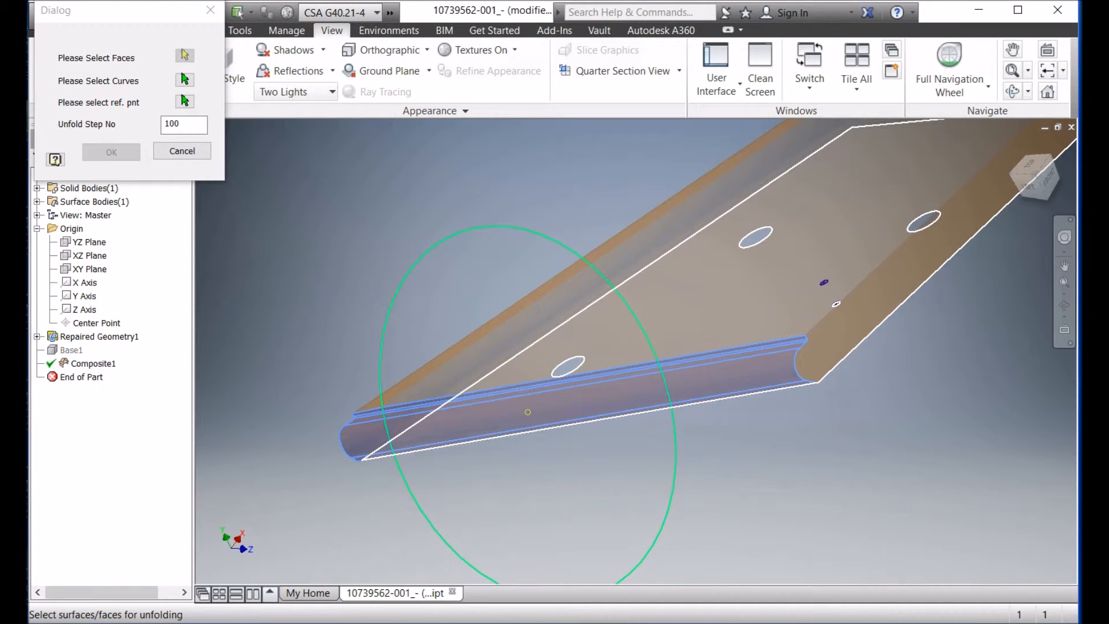
- Choose the reference geometry on the bend and set Unfold Step No to 200
left_click(679, 389)
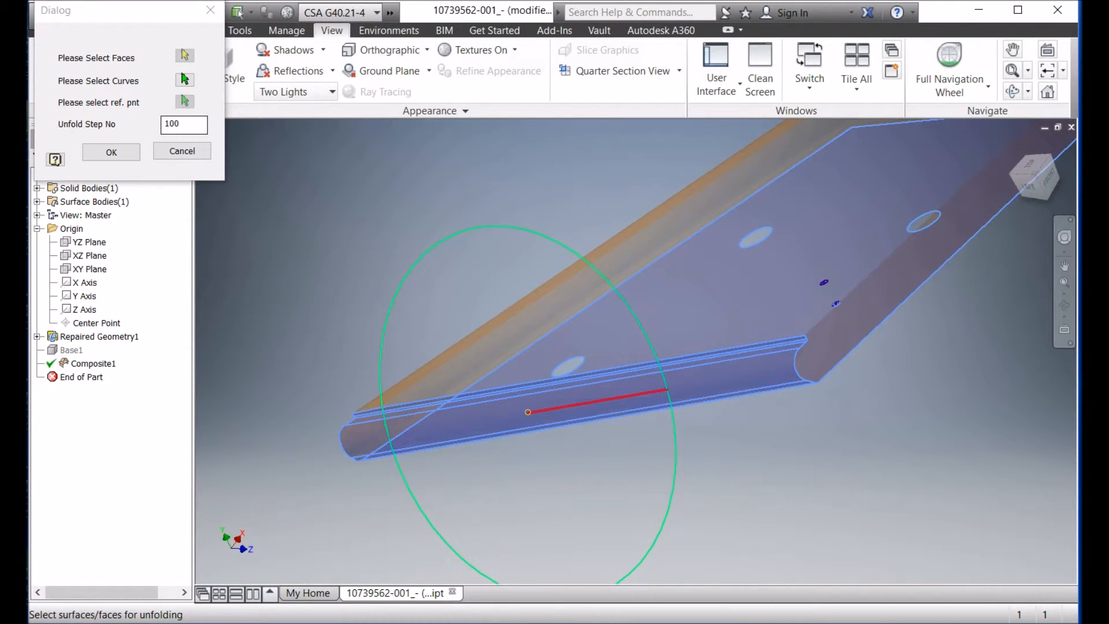
triple_click(183, 124)
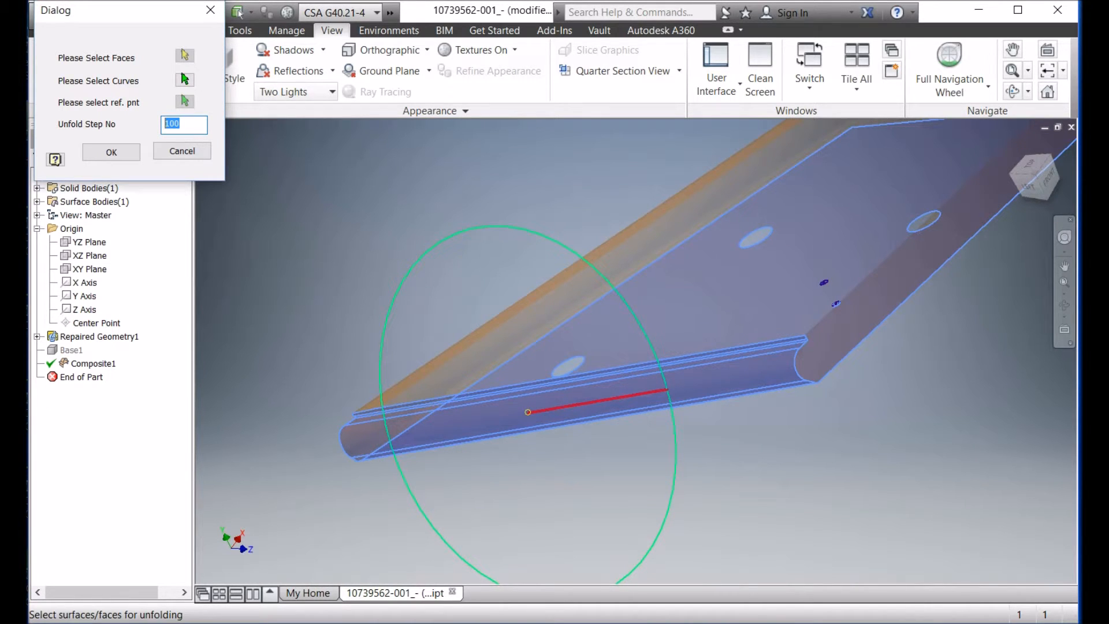
type("2")
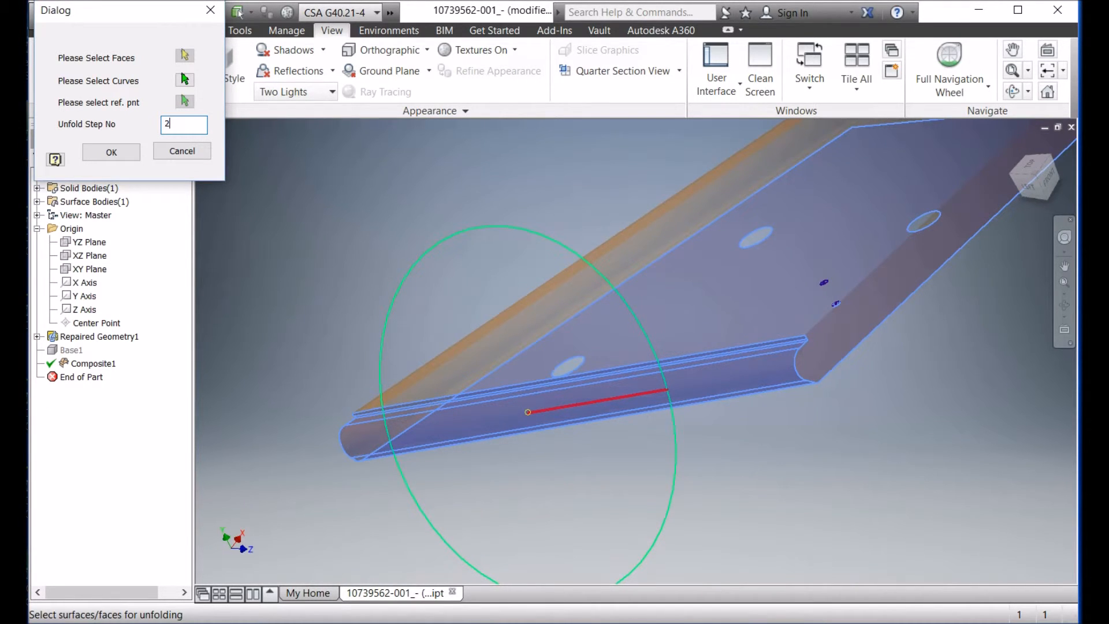
type("00")
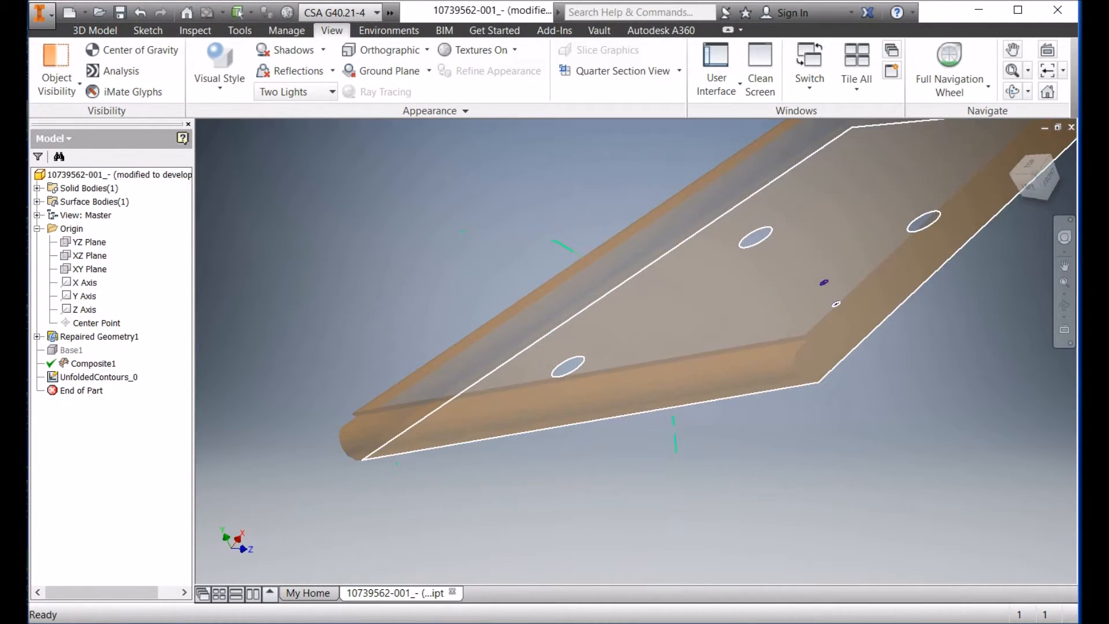
- Confirm the unfold to create UnfoldedContours_0 and look straight at the XY plane
left_click(1012, 70)
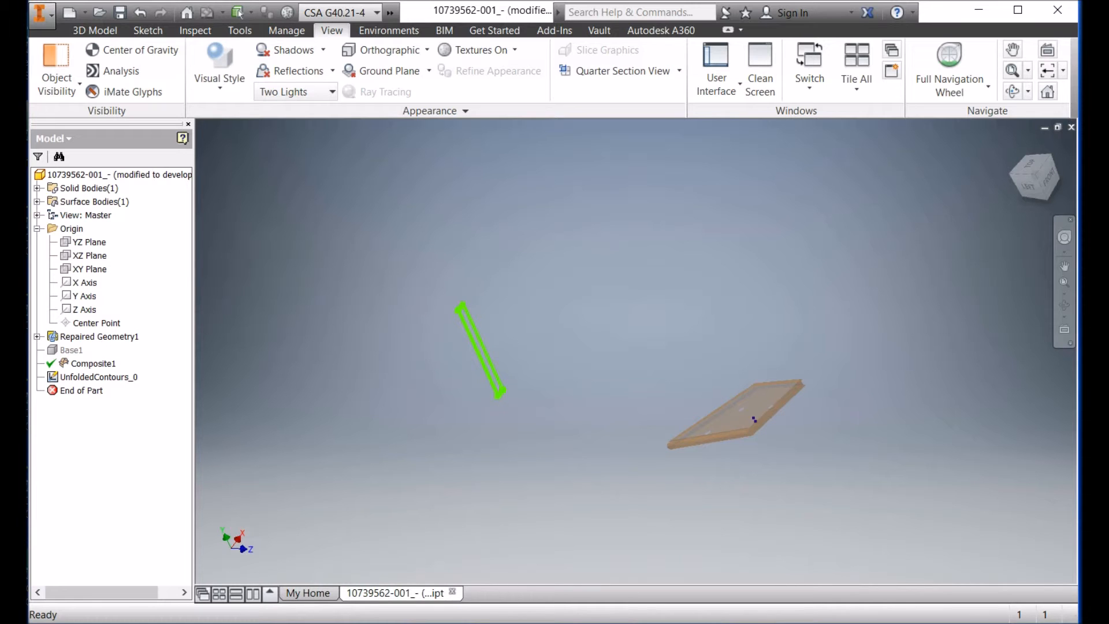
left_click(90, 270)
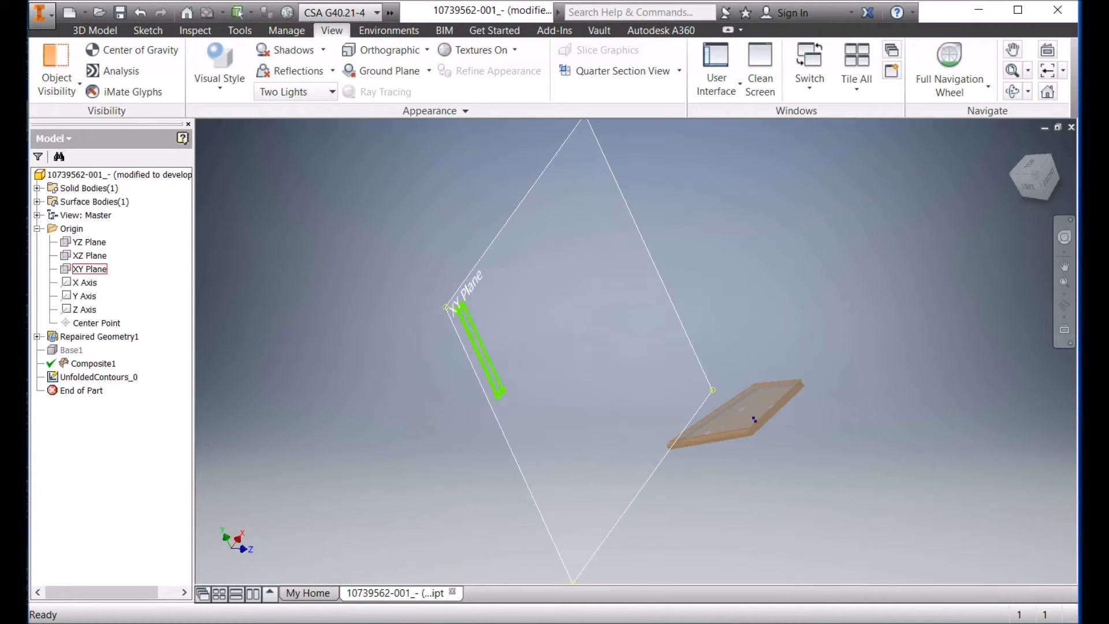
left_click(90, 270)
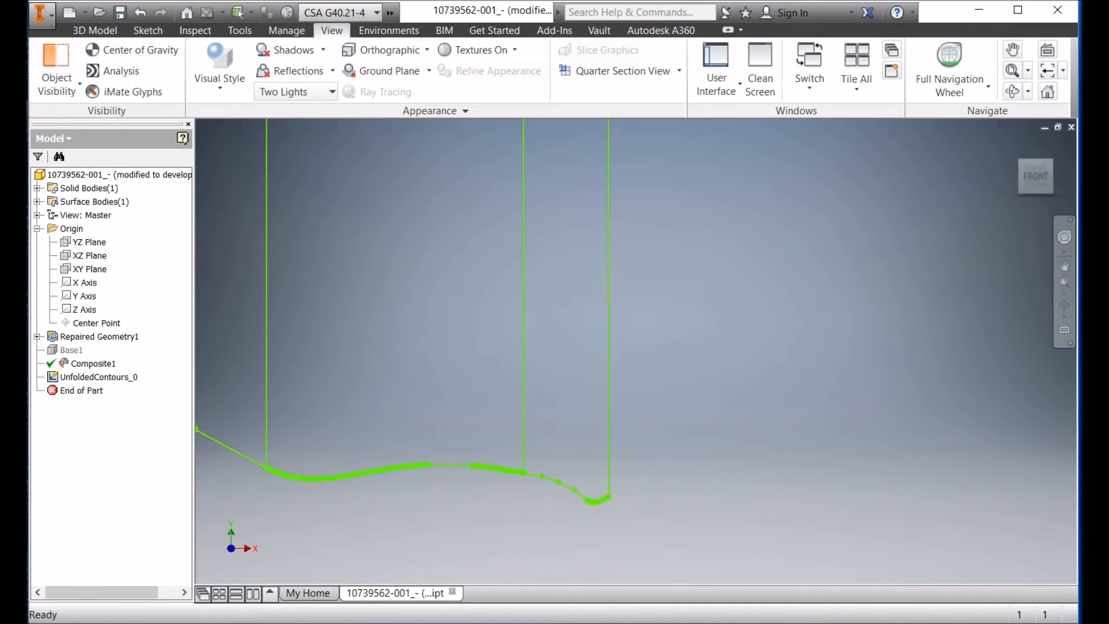
left_click(950, 67)
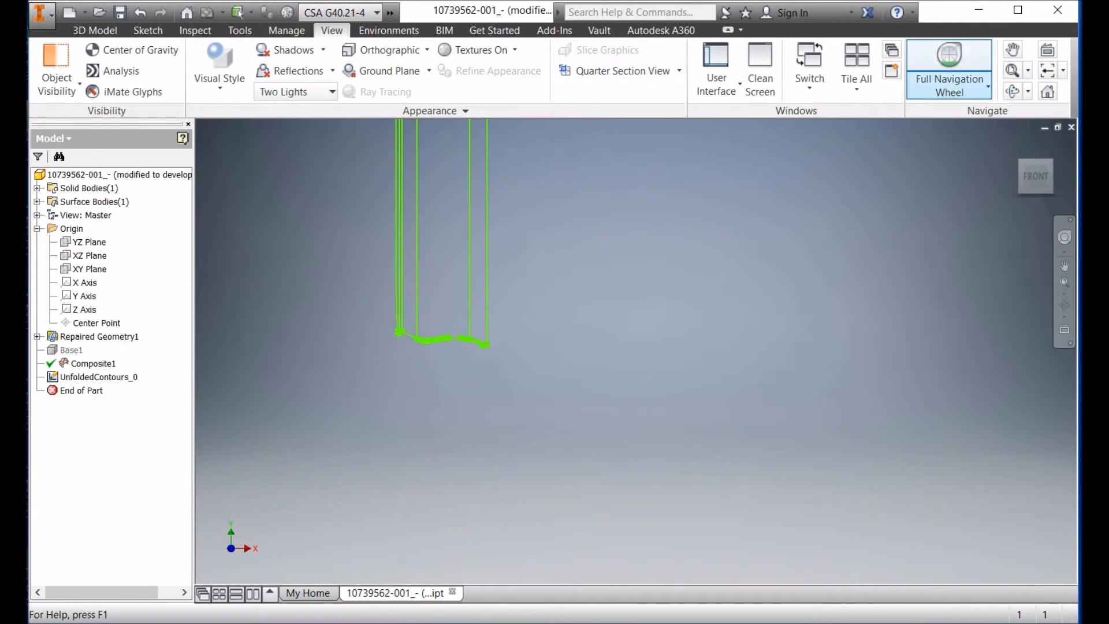